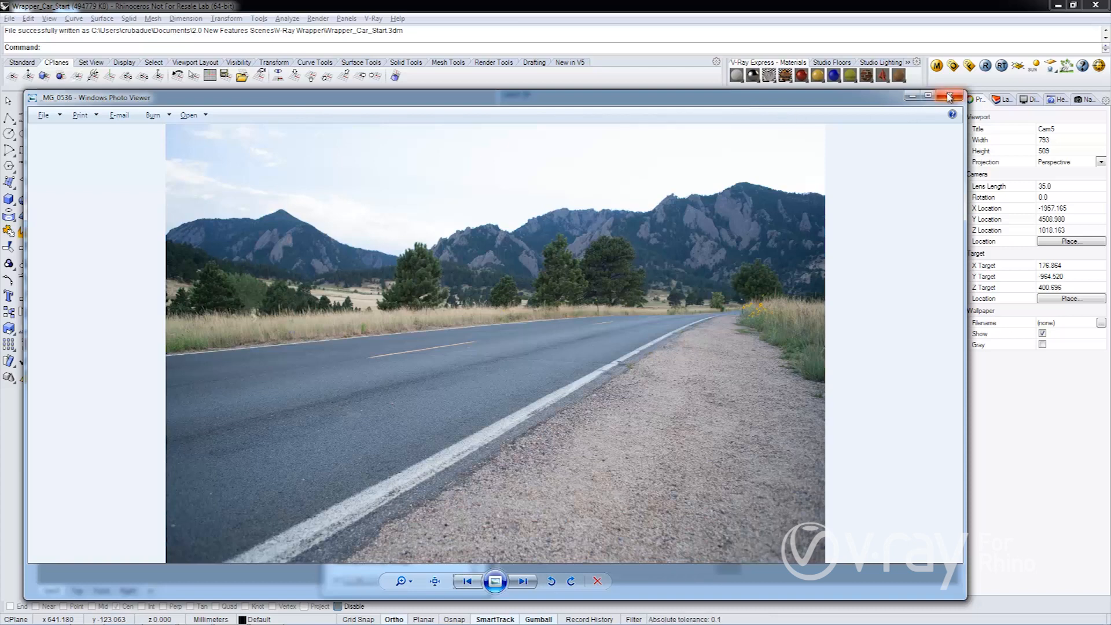
mouse_move(949, 98)
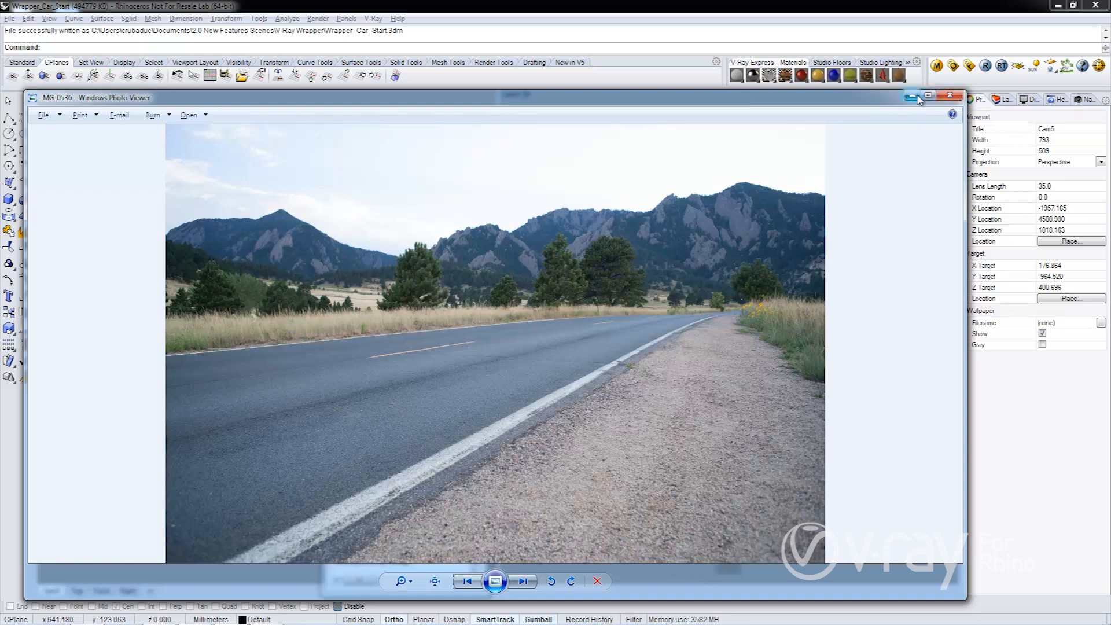
mouse_move(916, 97)
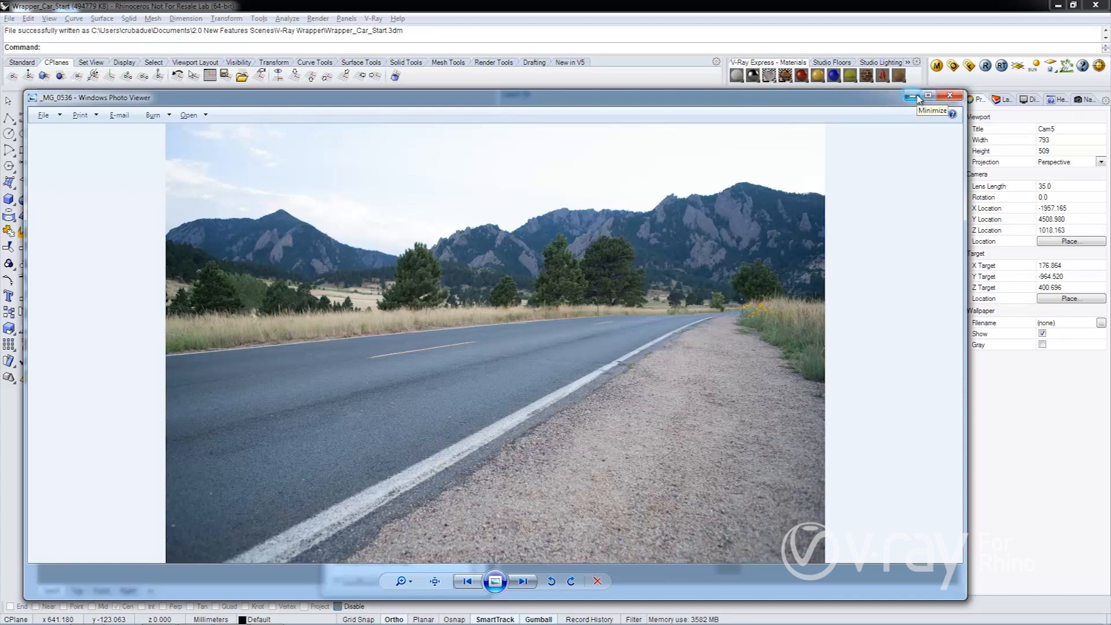
Hide the photo viewer and set _MG_0536 as the Cam5 viewport wallpaper.
click(915, 96)
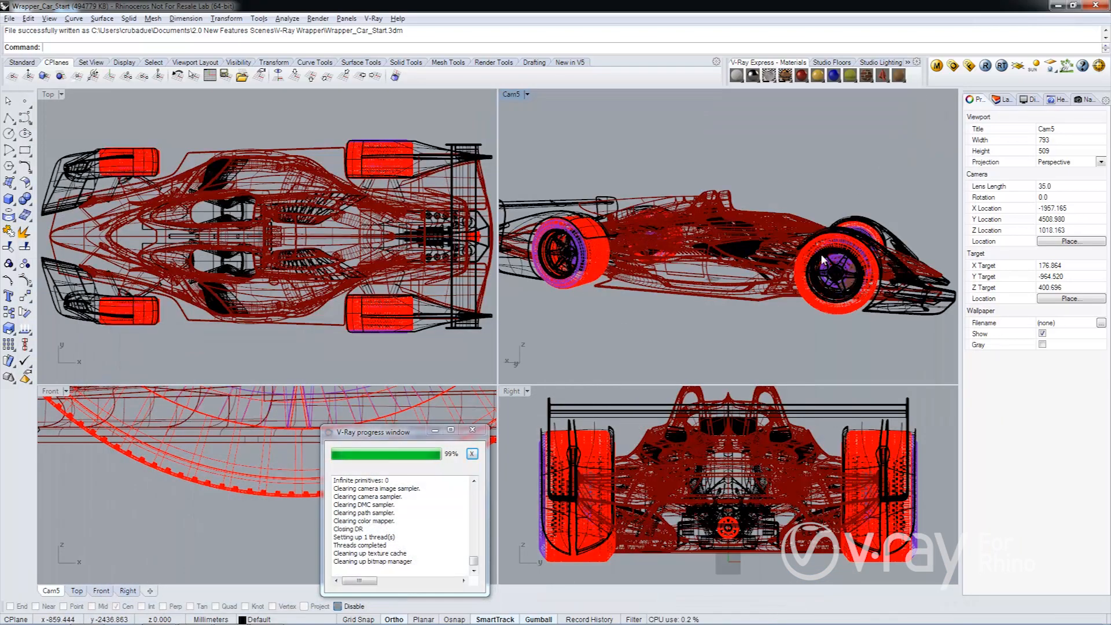
click(831, 62)
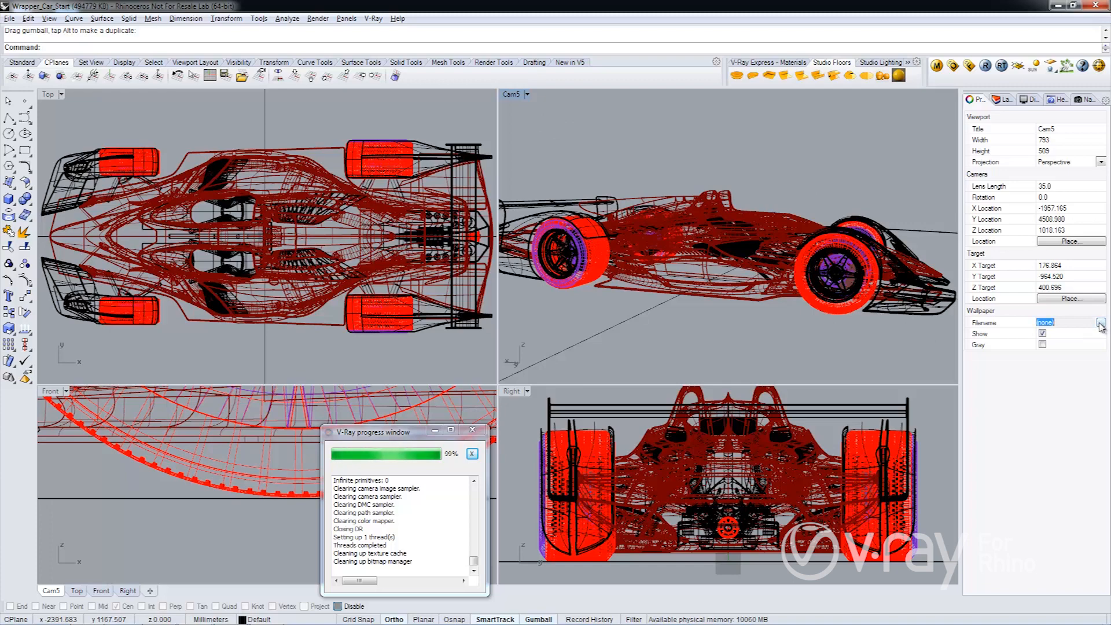
click(1101, 323)
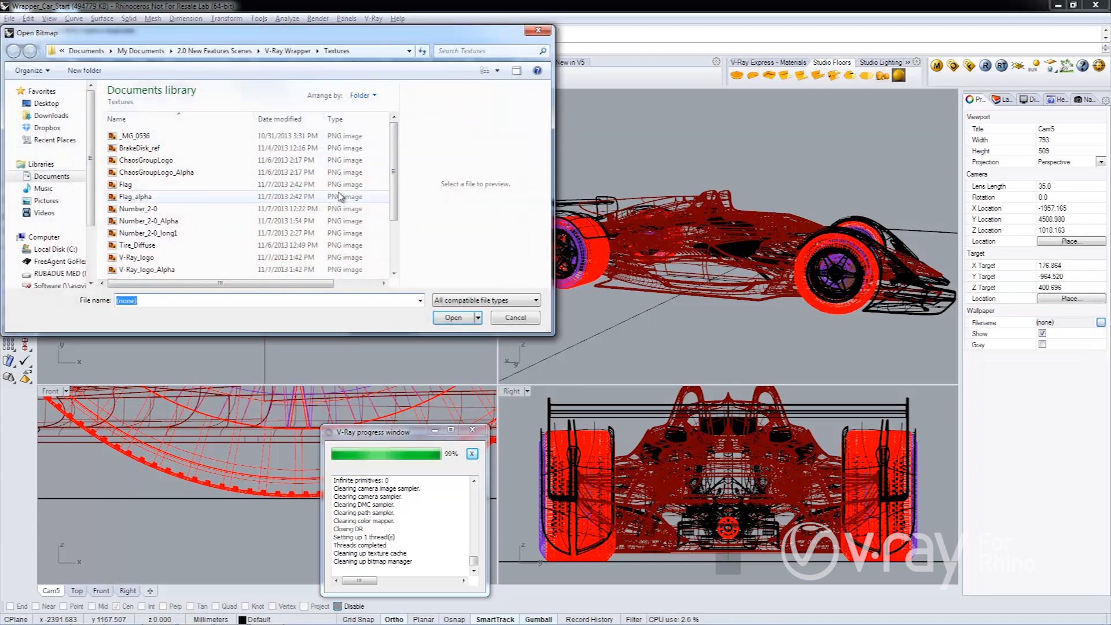
click(135, 136)
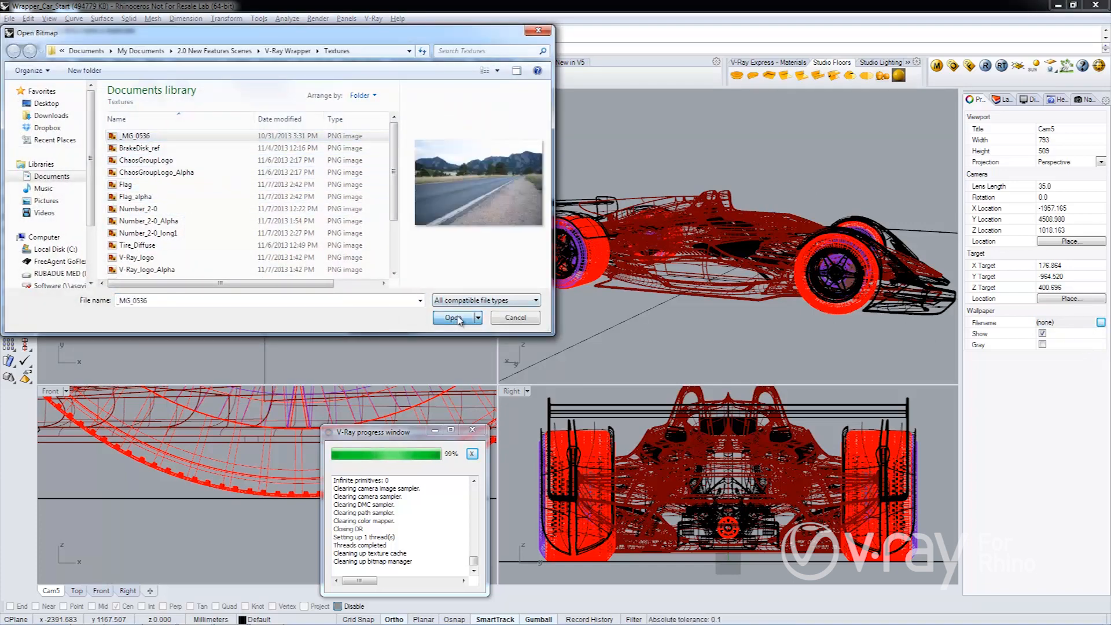
click(452, 318)
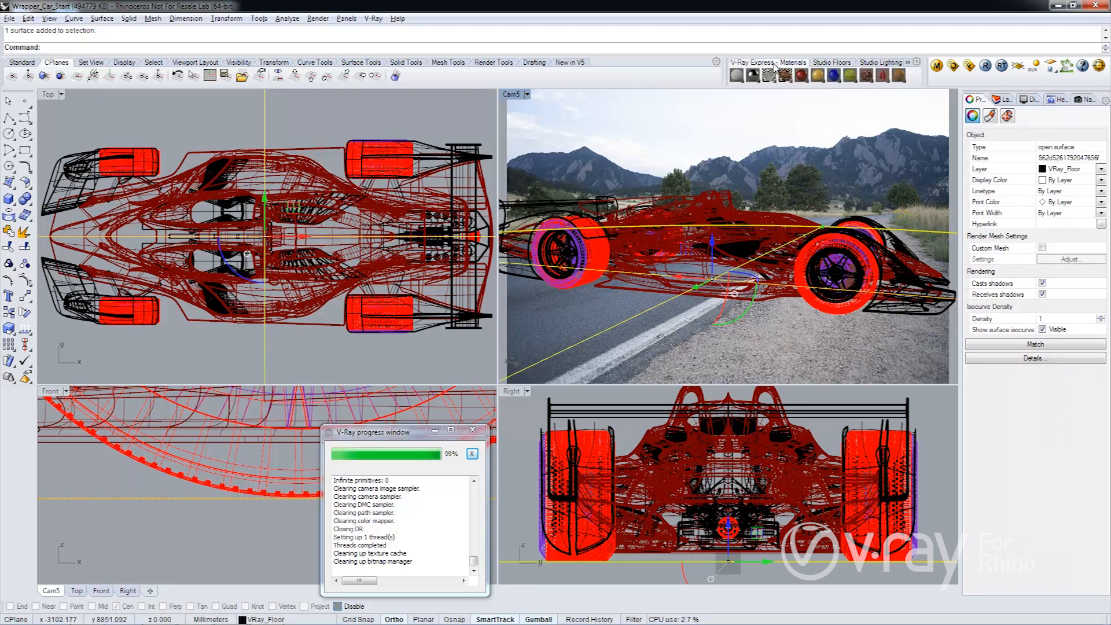
Apply the Wrapper Floor material to the selected V-Ray floor surface.
click(899, 75)
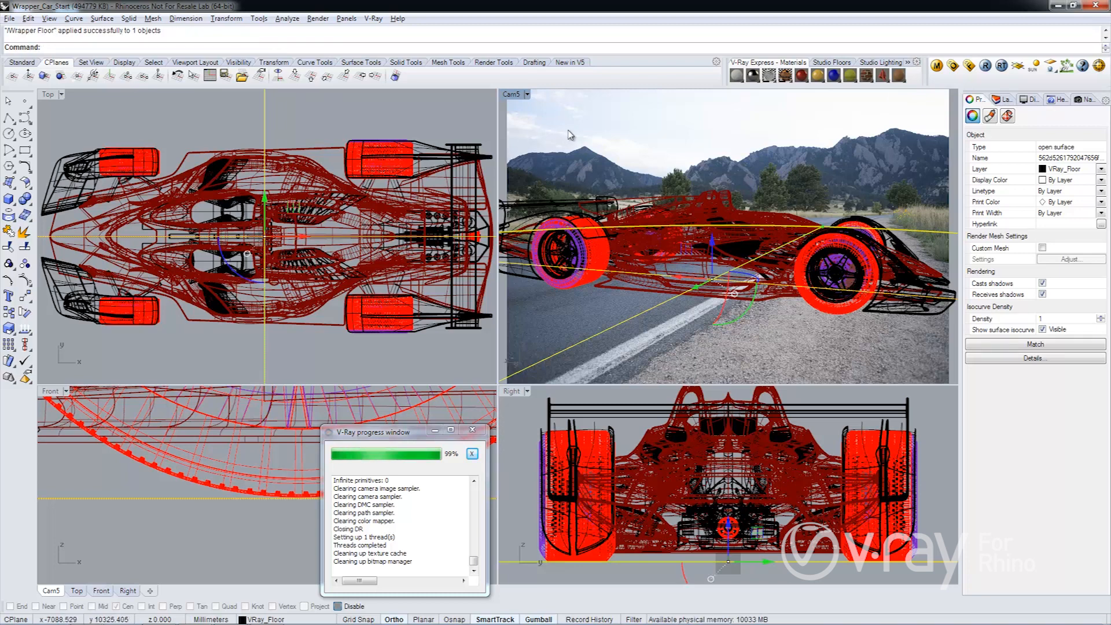
mouse_move(573, 136)
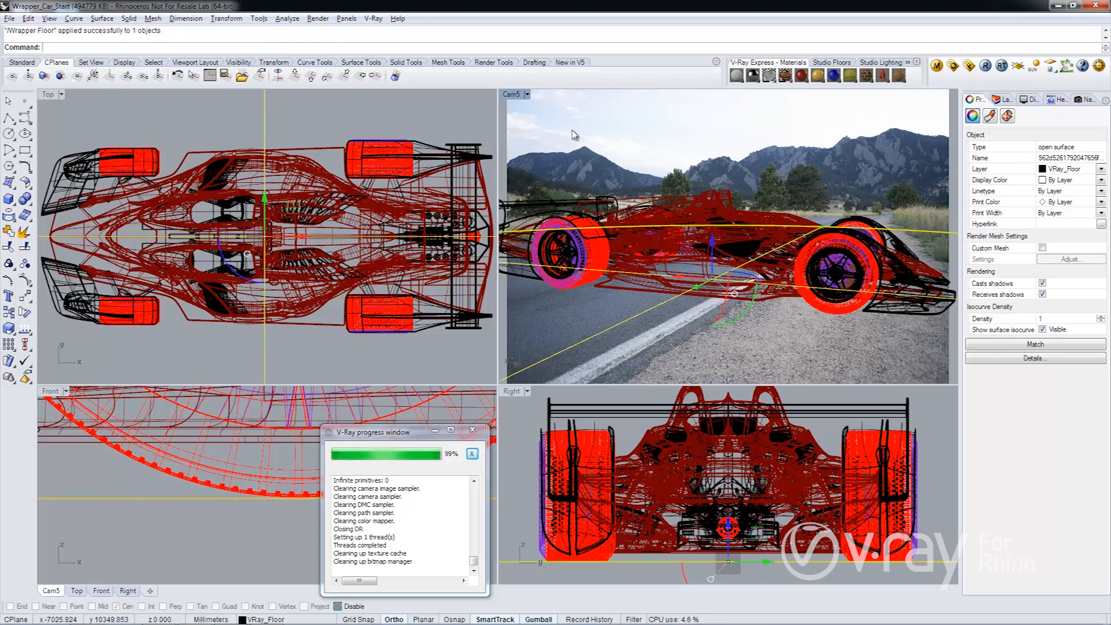
Switch the Cam5 viewport display mode to V-Ray RT.
click(527, 94)
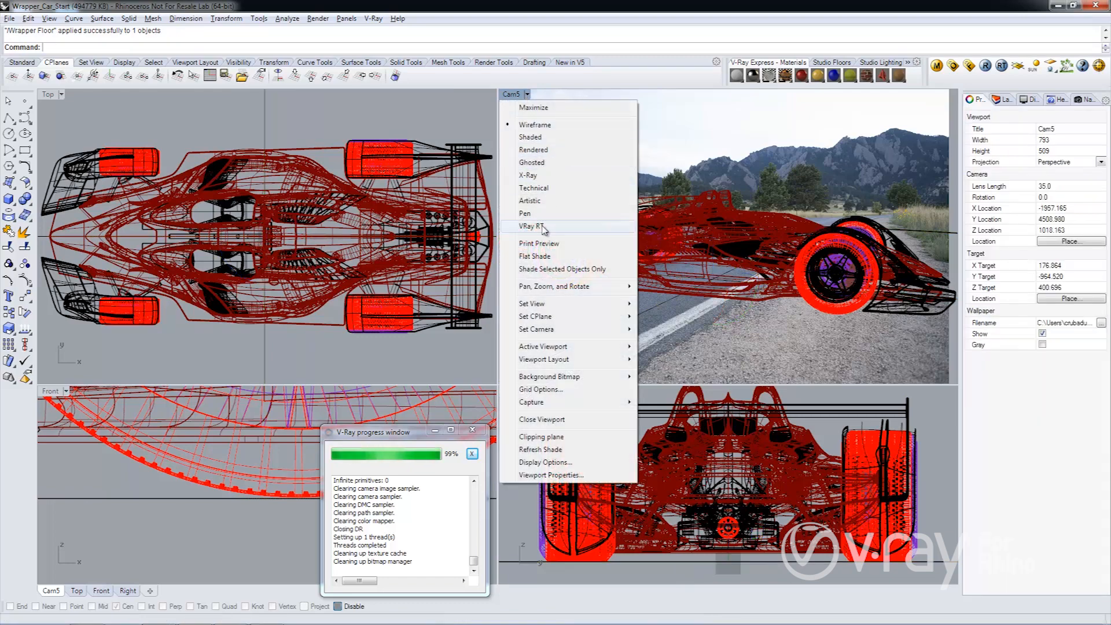
click(531, 225)
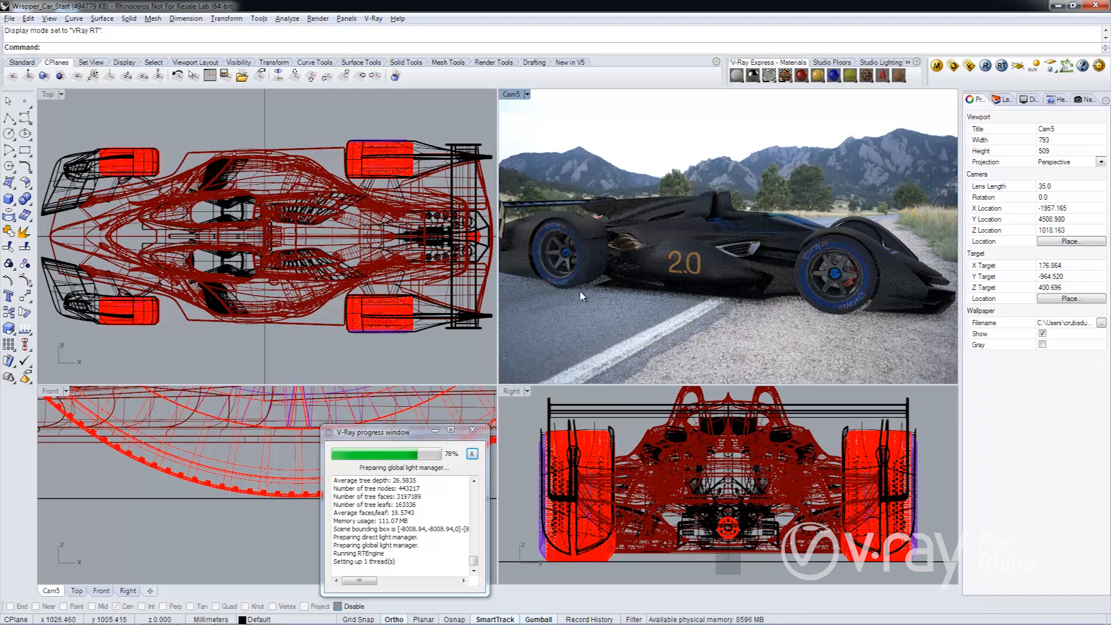
mouse_move(663, 322)
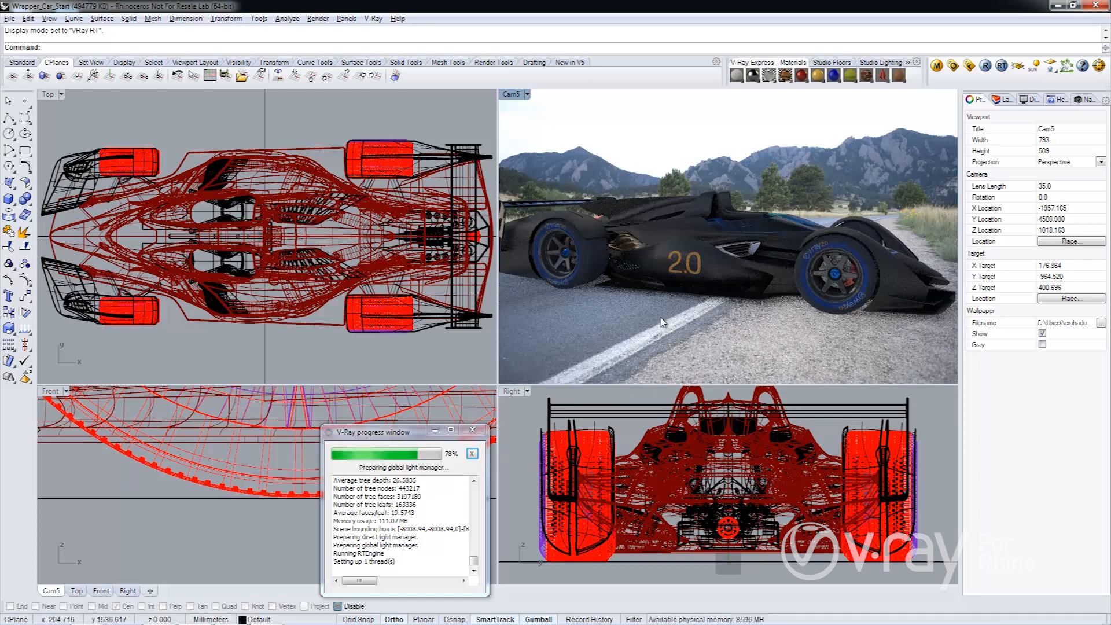
mouse_move(585, 326)
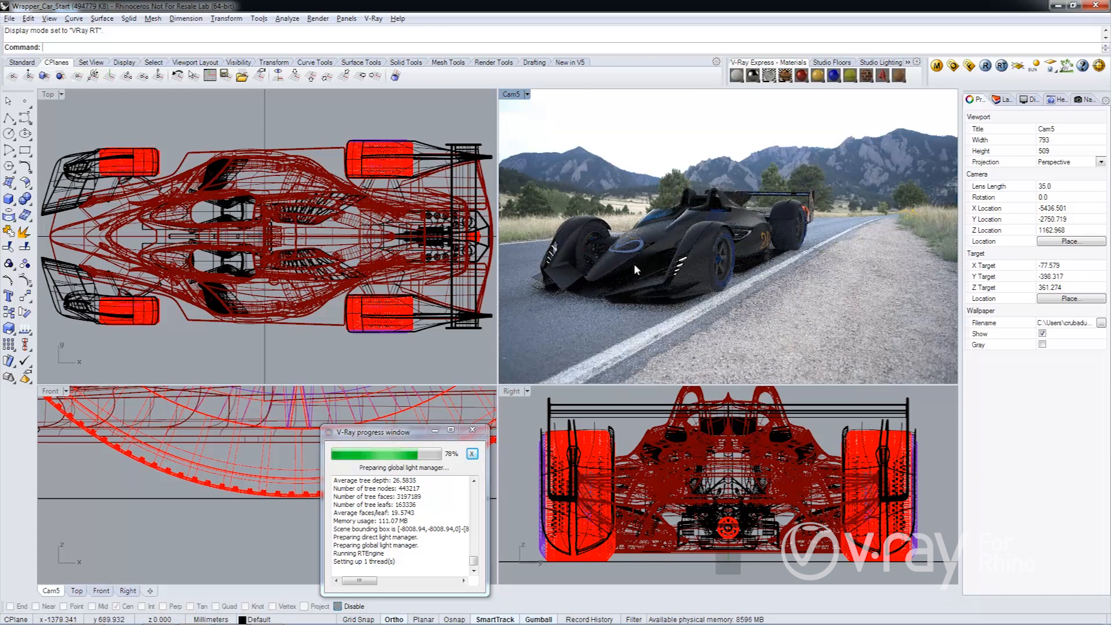
mouse_move(748, 247)
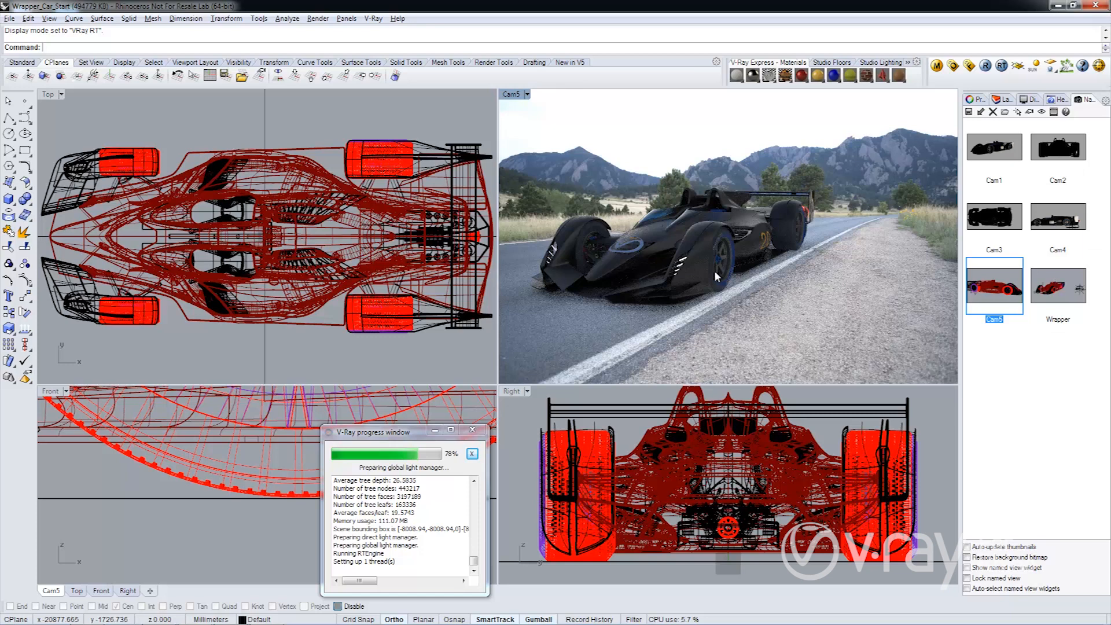
mouse_move(1088, 296)
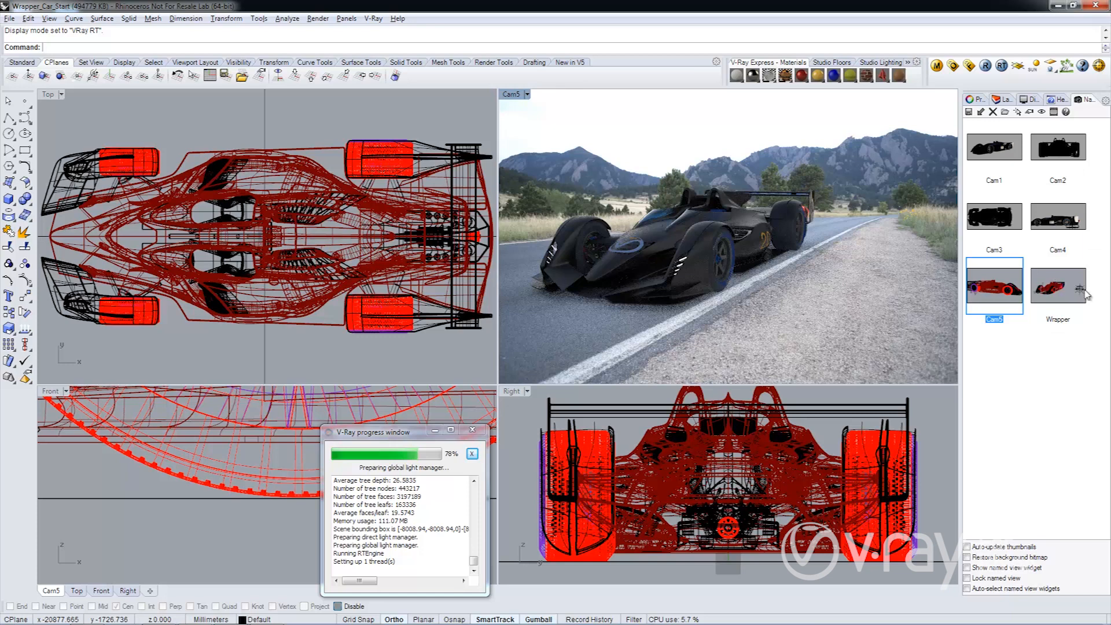
Restore the saved Wrapper named view from the Named Views panel.
click(472, 454)
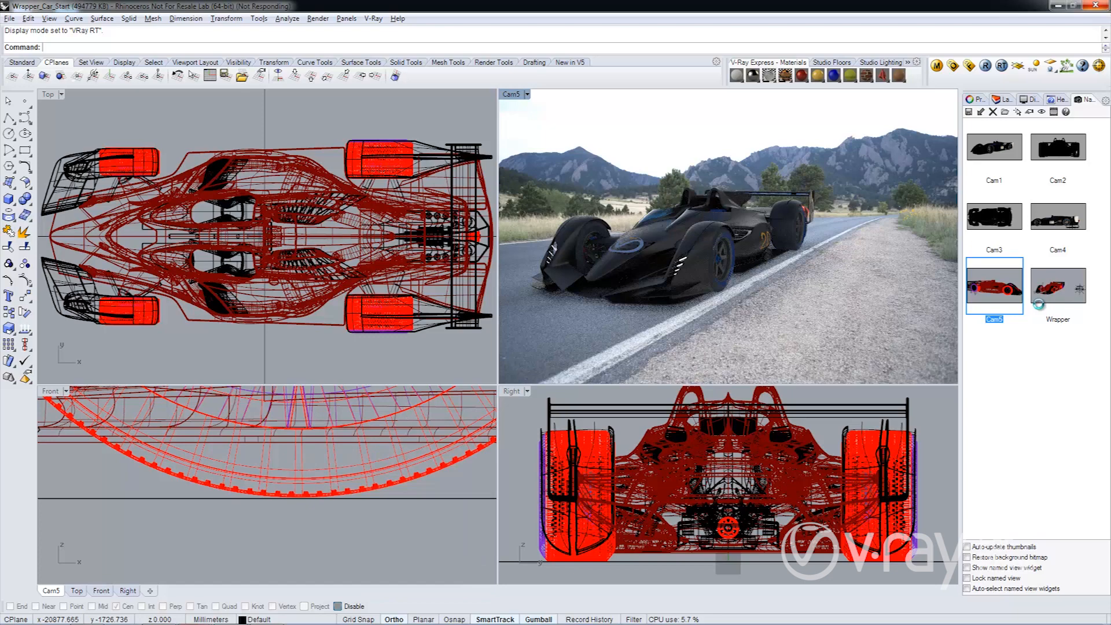